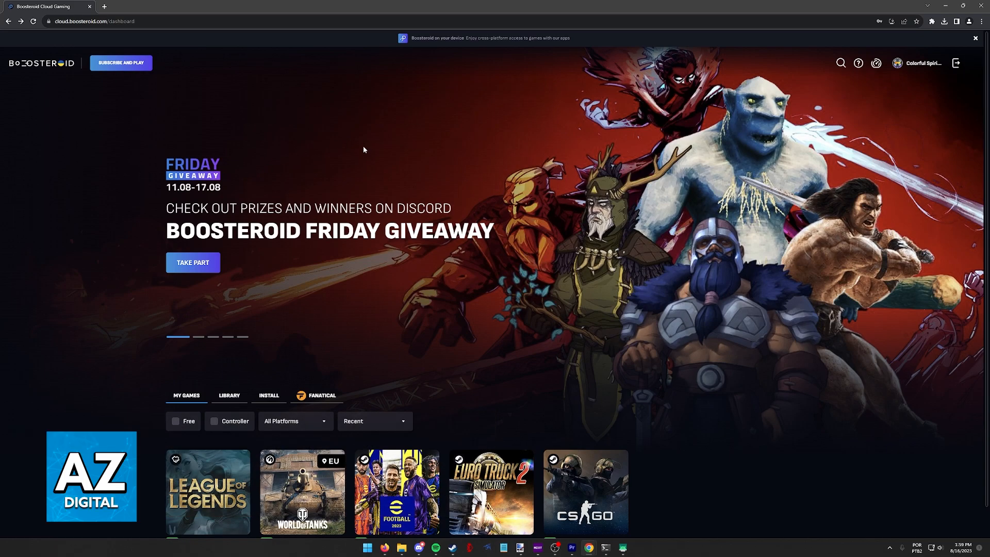
{"action": "mouse_move", "coordinate": [415, 154]}
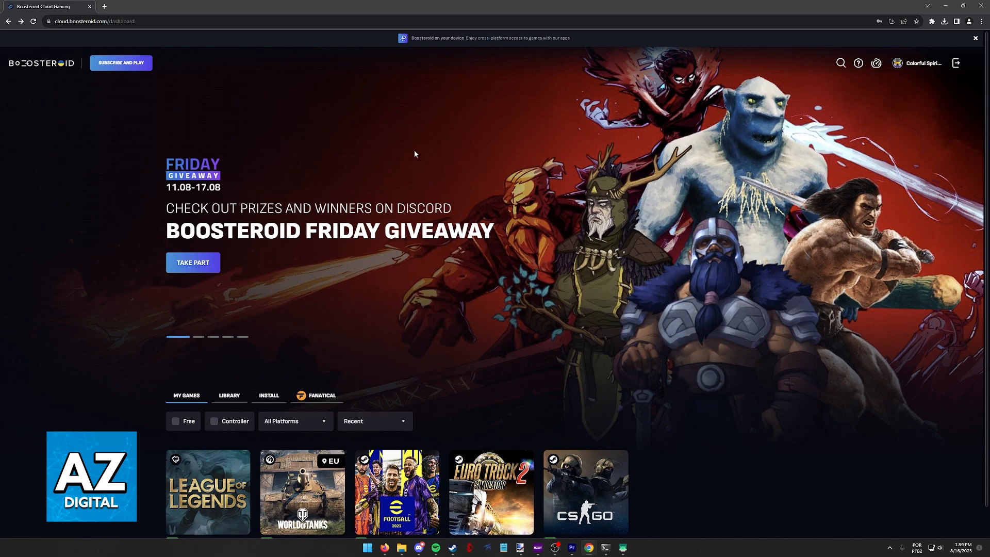
{"action": "mouse_move", "coordinate": [429, 158]}
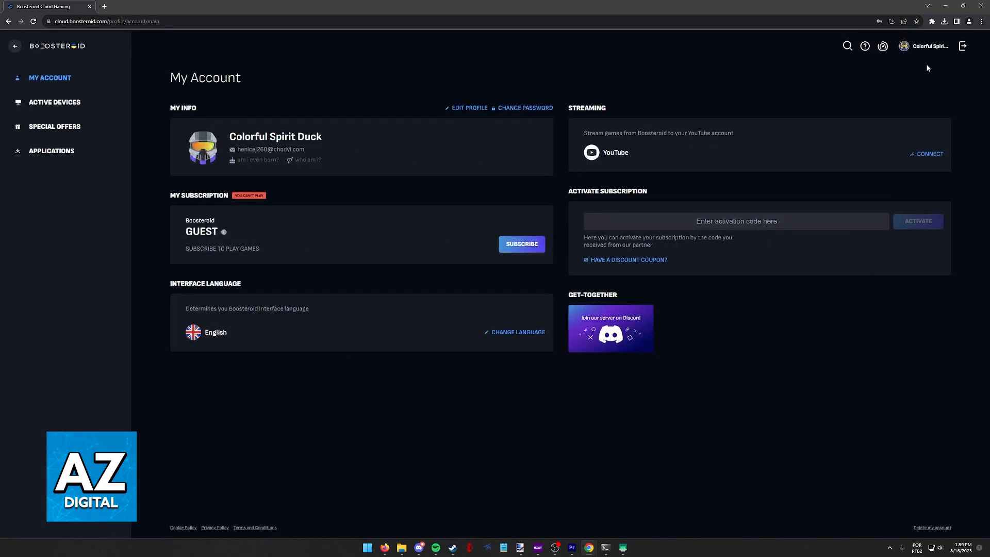
{"action": "mouse_move", "coordinate": [572, 309]}
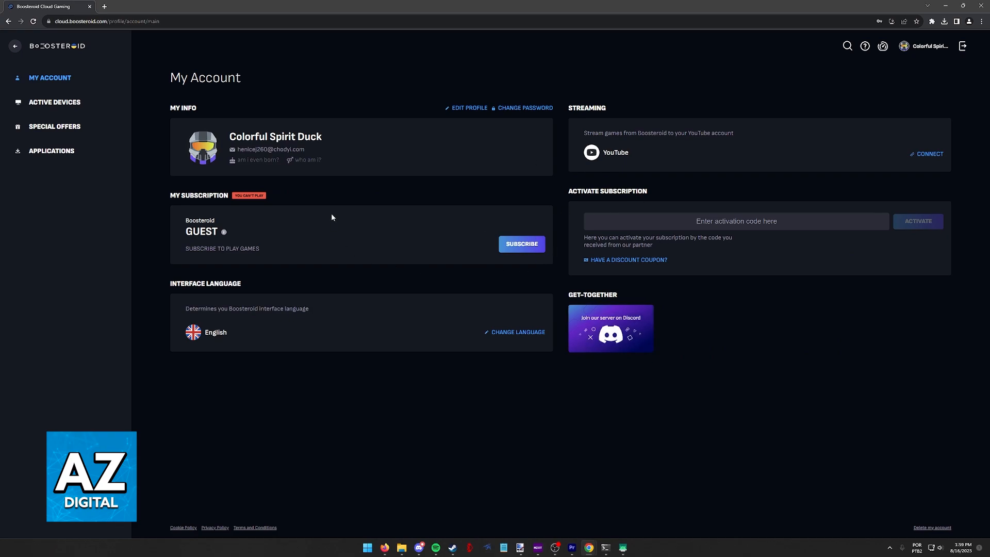
{"action": "mouse_move", "coordinate": [51, 151]}
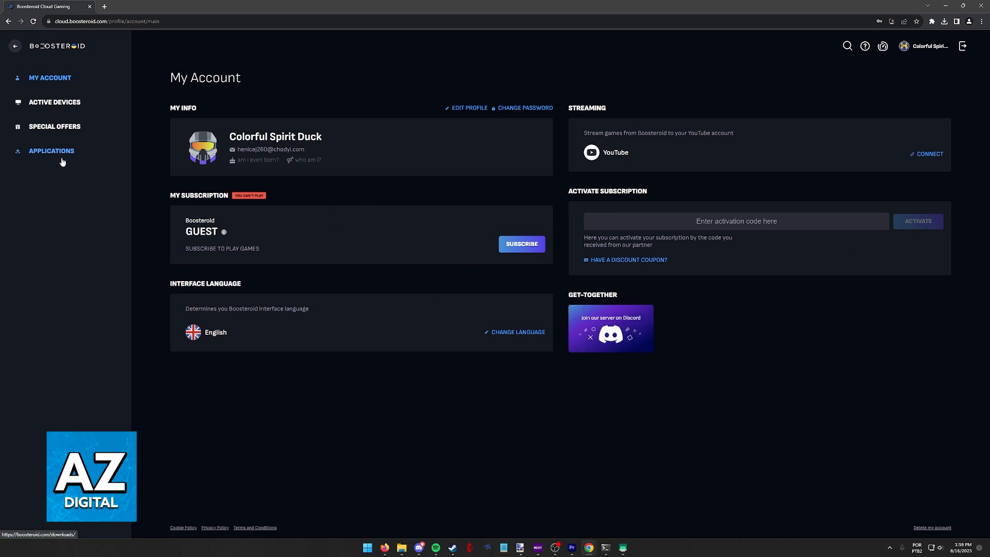
- Go to Applications to reach the Download Boosteroid page with desktop, mobile and TV apps
{"action": "left_click", "coordinate": [51, 150]}
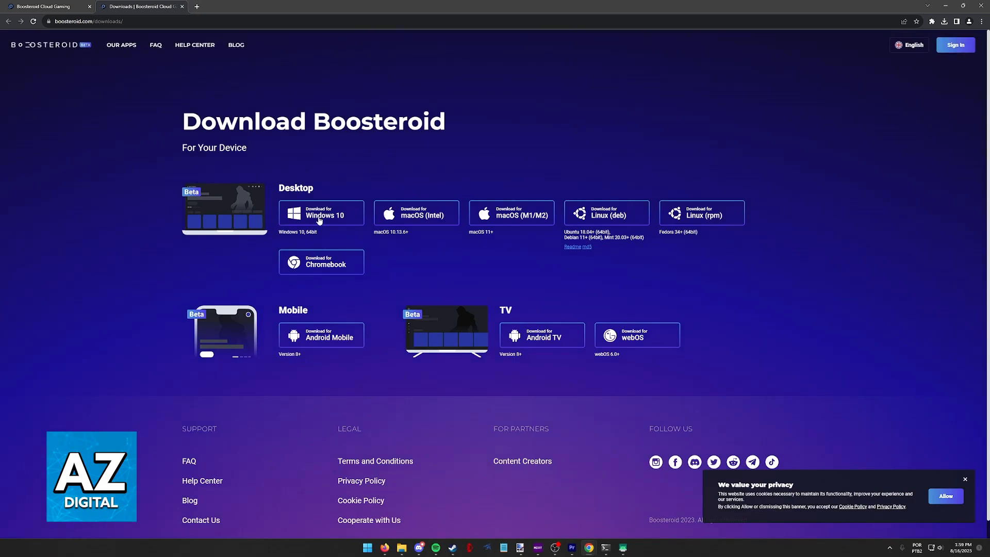
{"action": "mouse_move", "coordinate": [463, 309]}
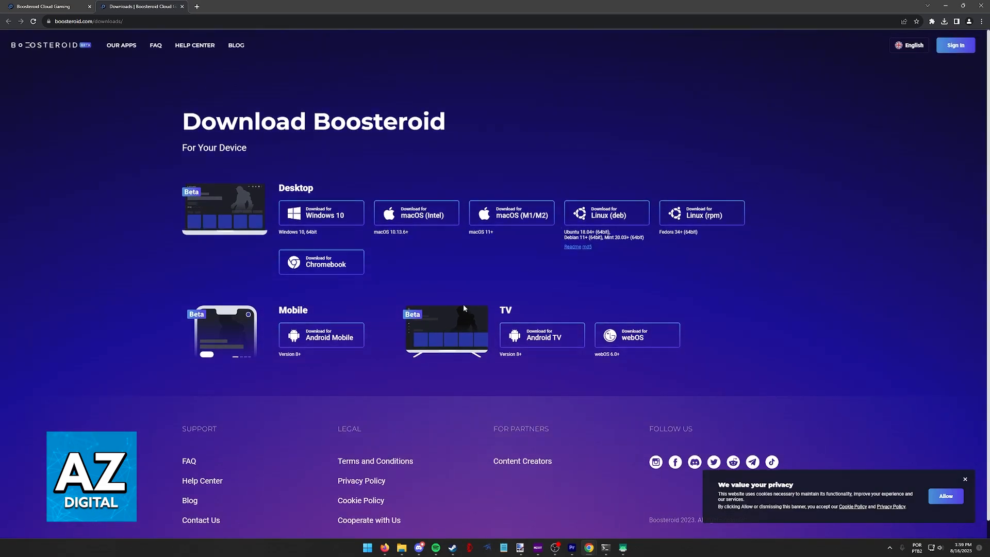
{"action": "mouse_move", "coordinate": [206, 163]}
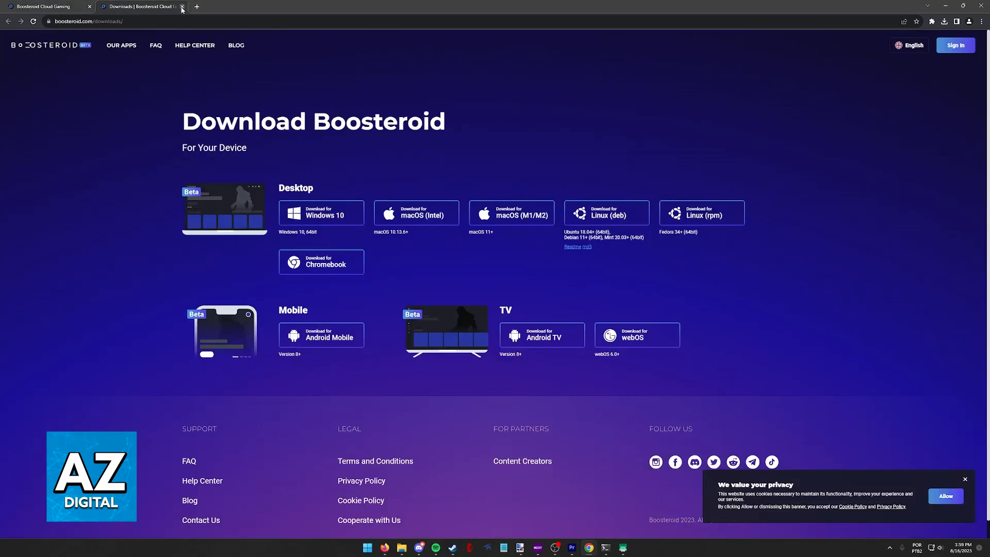
- Close the downloads tab and bring the My Games tiles into view on the dashboard
{"action": "left_click", "coordinate": [183, 6]}
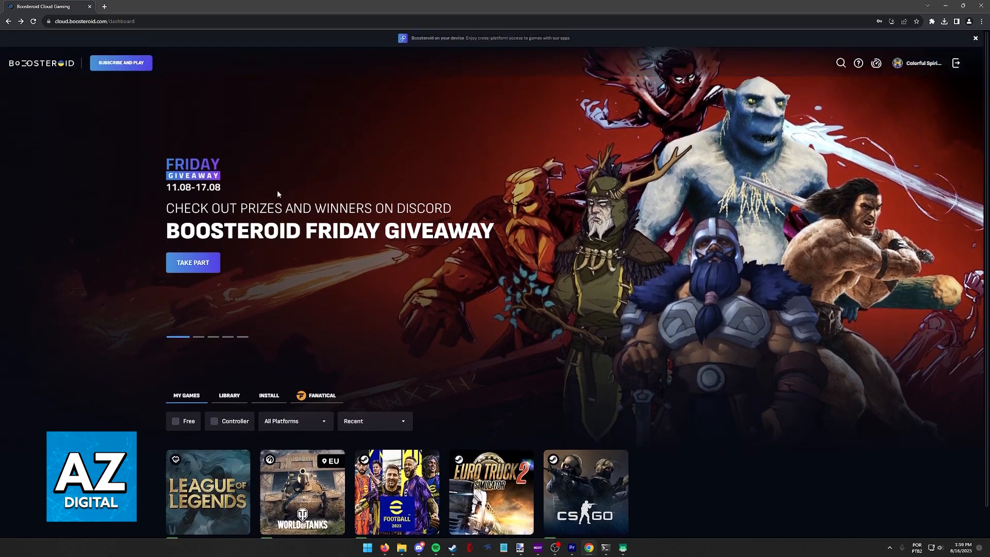
{"action": "left_click", "coordinate": [974, 37]}
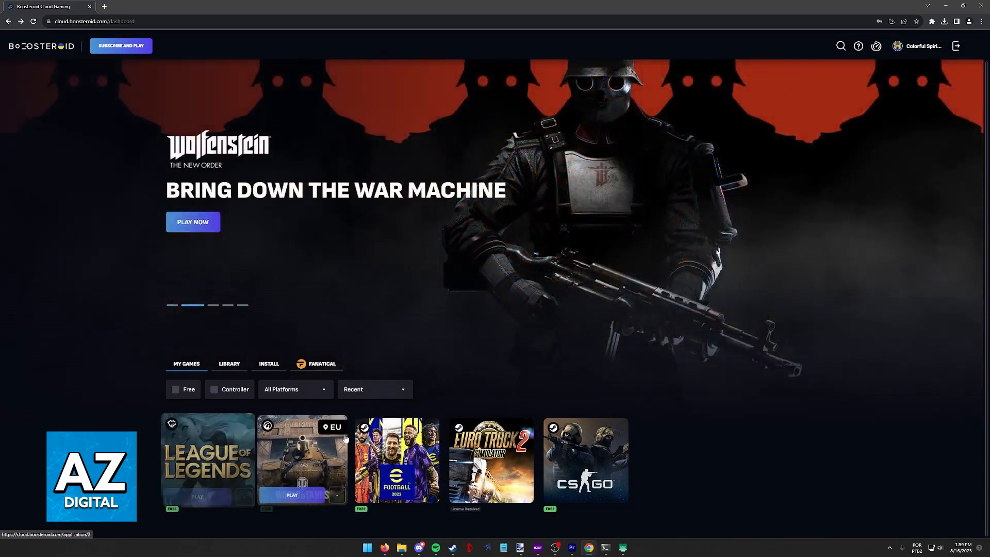
{"action": "mouse_move", "coordinate": [454, 376]}
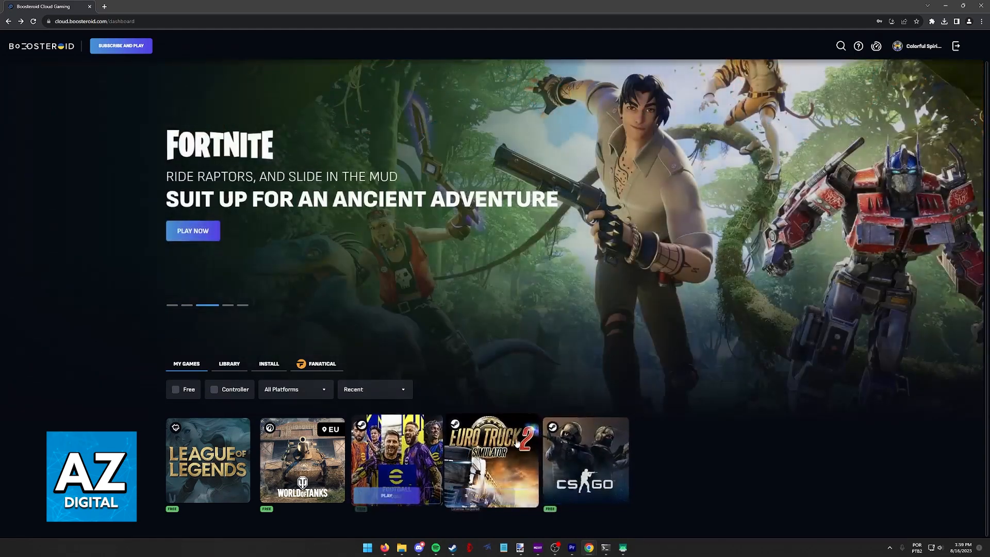
{"action": "mouse_move", "coordinate": [585, 460]}
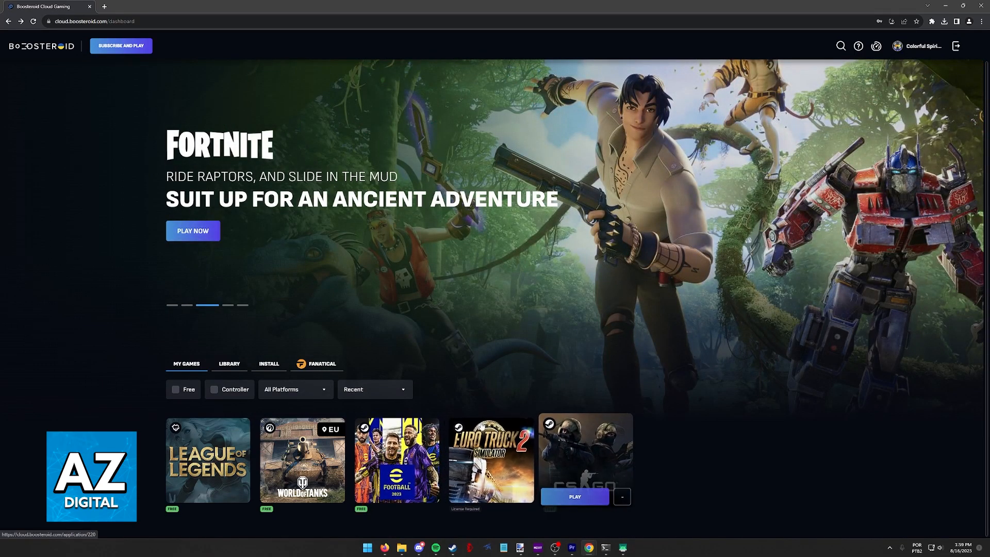
- Choose the CS:GO tile to reach its game page noting the Steam account requirement
{"action": "left_click", "coordinate": [585, 459]}
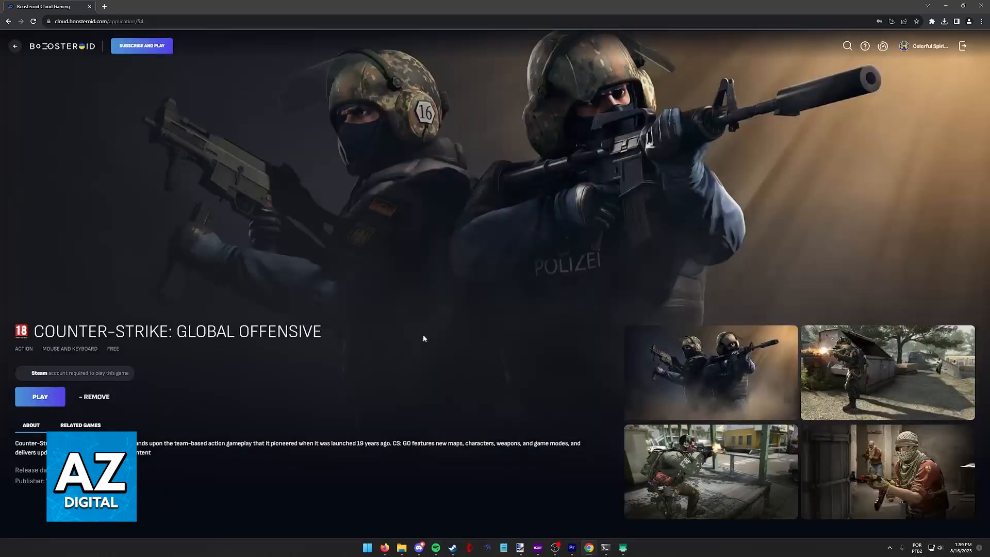
{"action": "mouse_move", "coordinate": [58, 390]}
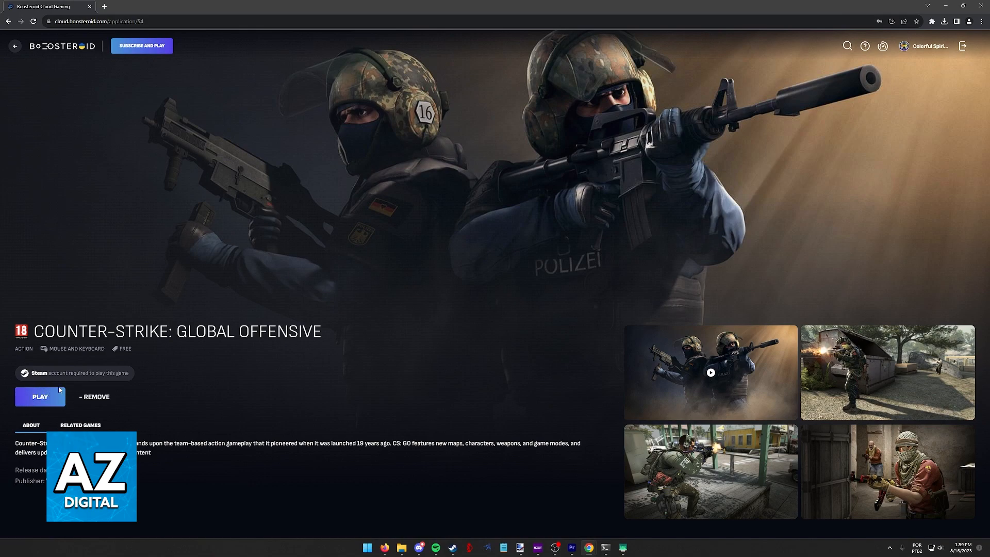
{"action": "mouse_move", "coordinate": [839, 380]}
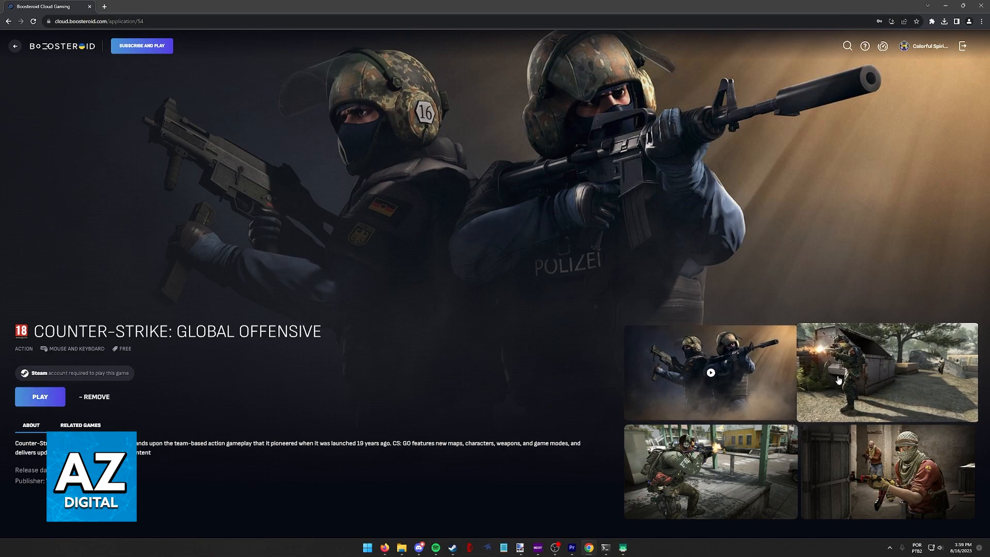
{"action": "mouse_move", "coordinate": [779, 370]}
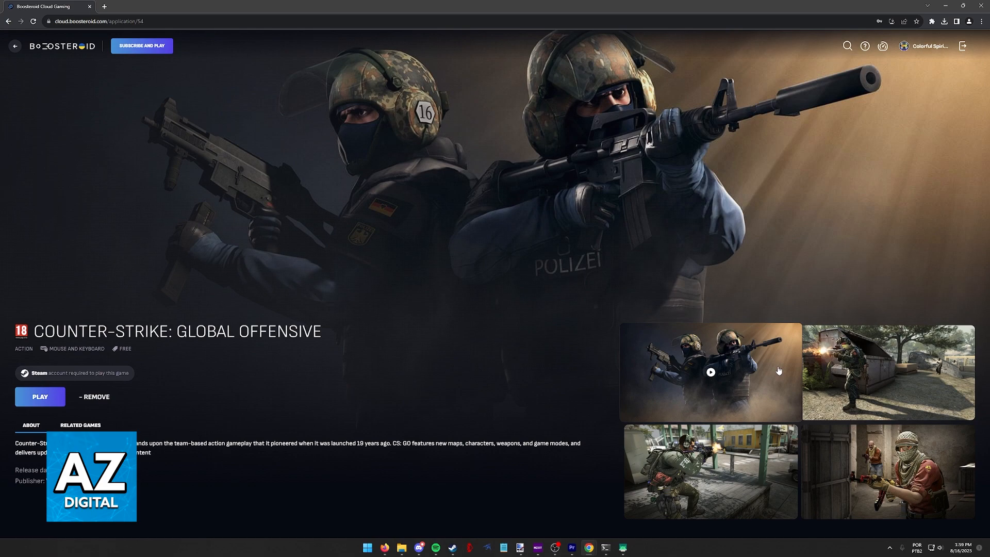
{"action": "mouse_move", "coordinate": [487, 319]}
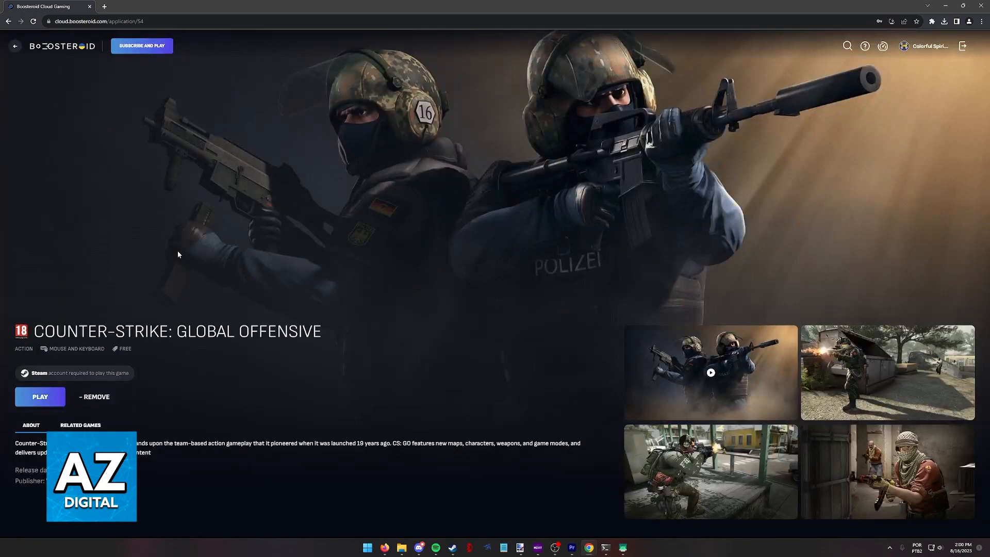
{"action": "left_click", "coordinate": [40, 396]}
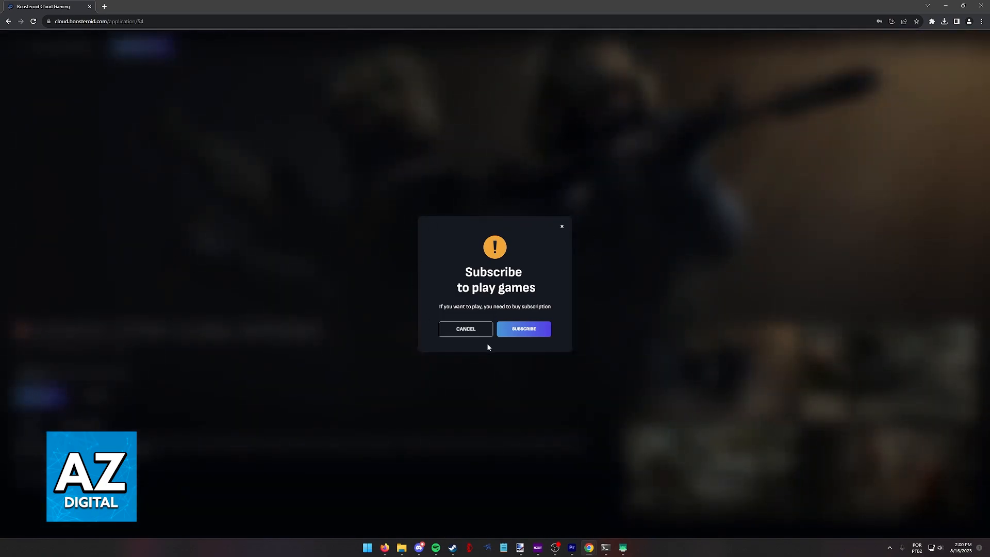
{"action": "left_click", "coordinate": [465, 328]}
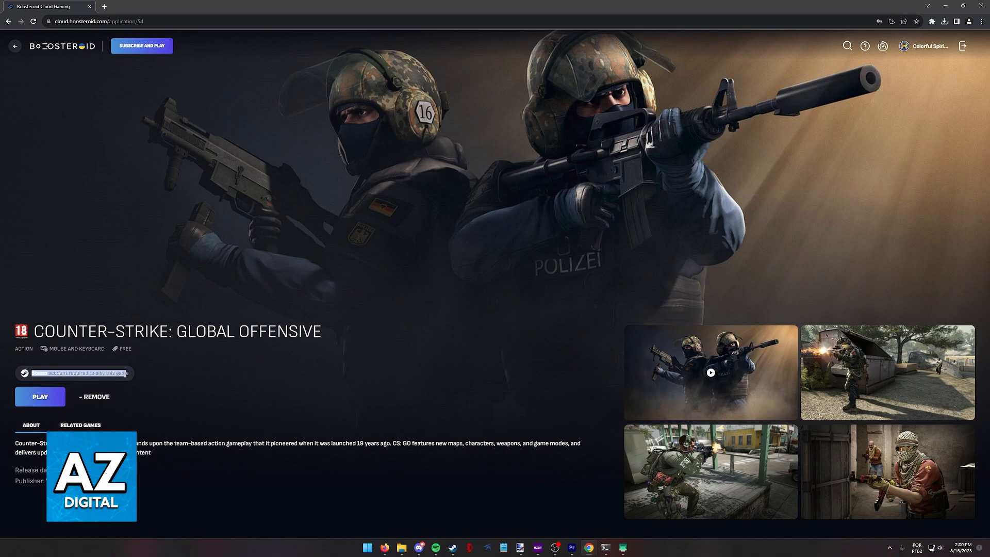
{"action": "mouse_move", "coordinate": [227, 308]}
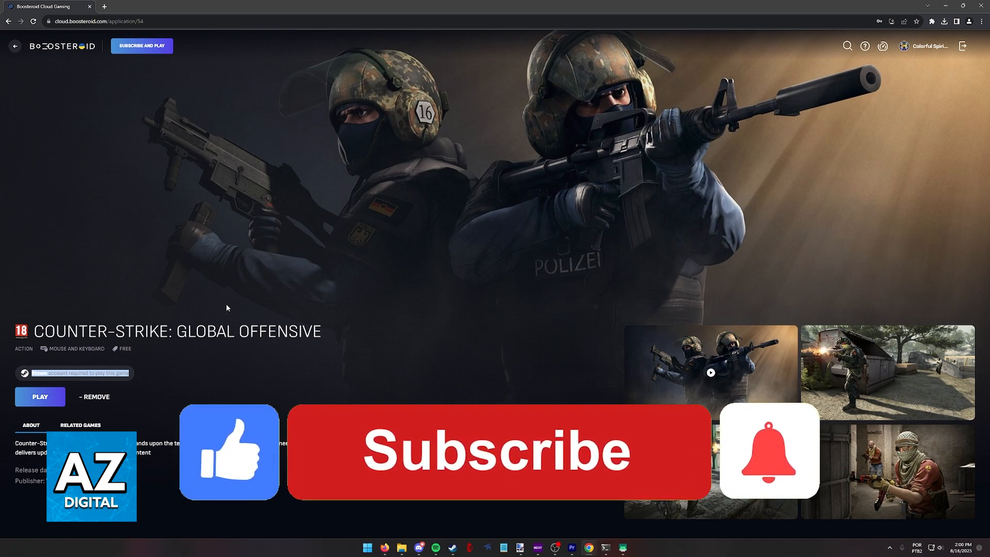
{"action": "left_click", "coordinate": [499, 450]}
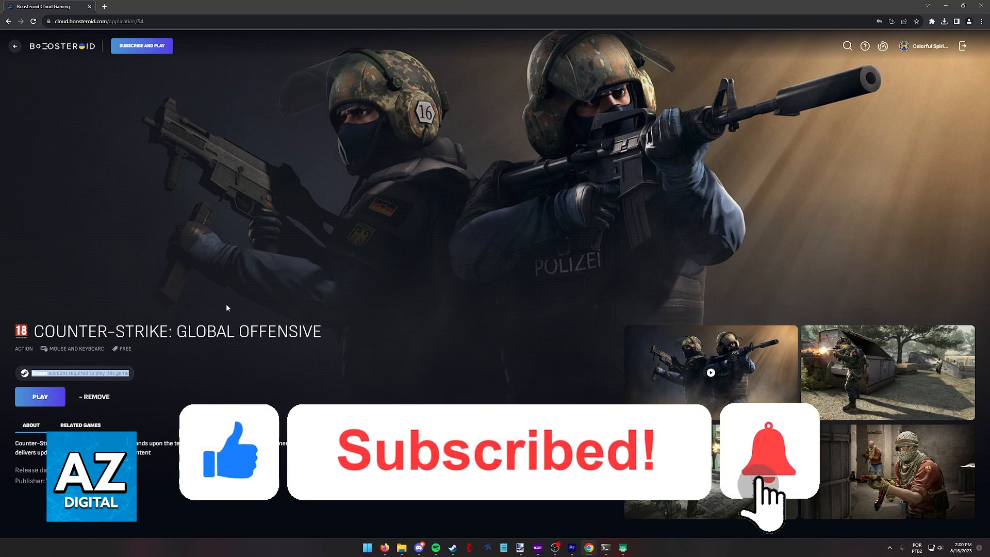